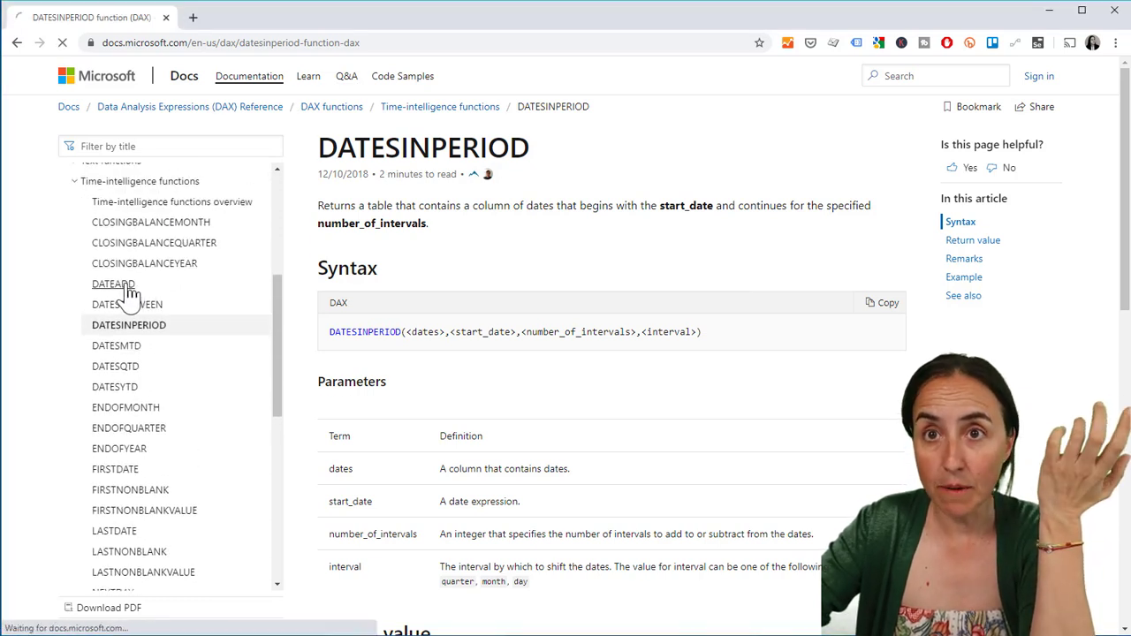
# Step: Browse from the DATEADD reference to DATESBETWEEN and a neighbouring time-intelligence function page
pyautogui.click(114, 283)
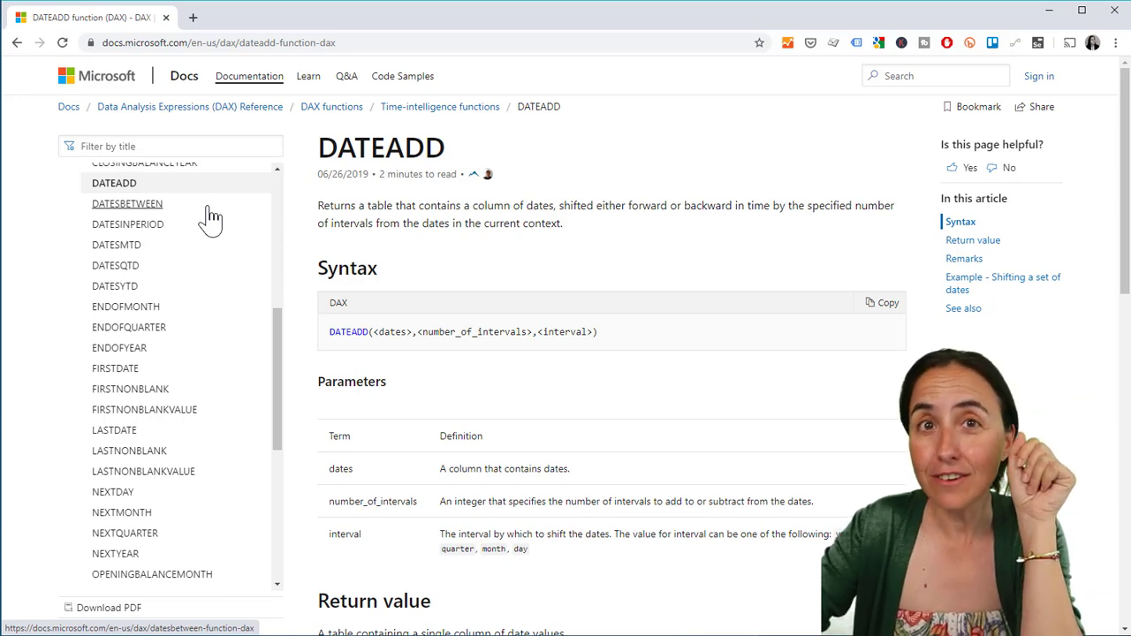
pyautogui.click(128, 203)
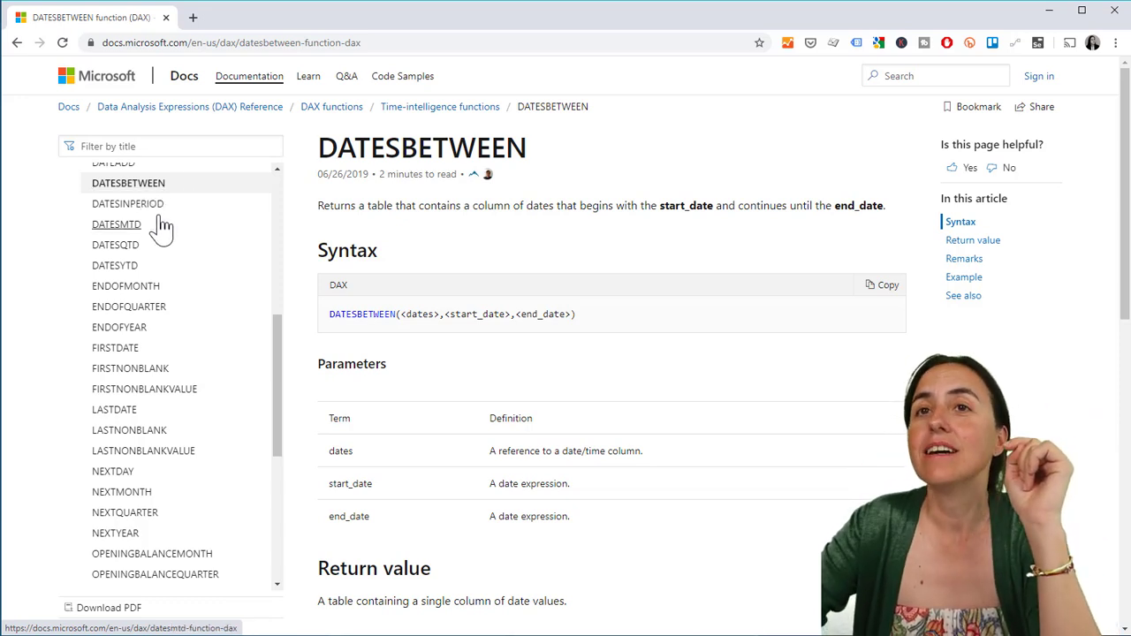
pyautogui.click(127, 203)
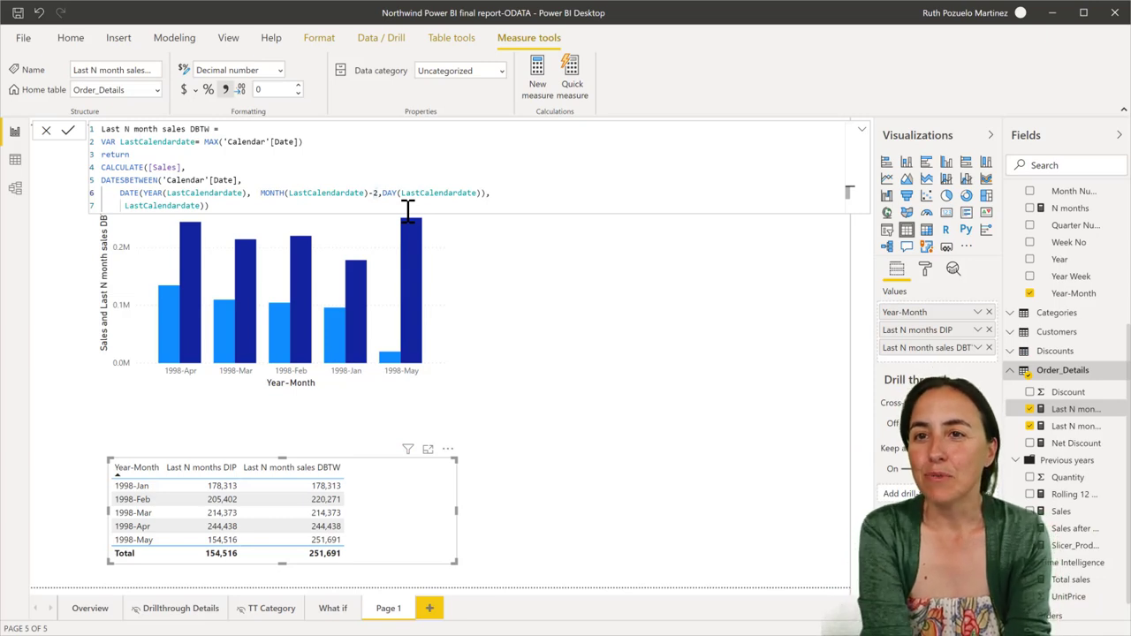
pyautogui.moveTo(495, 361)
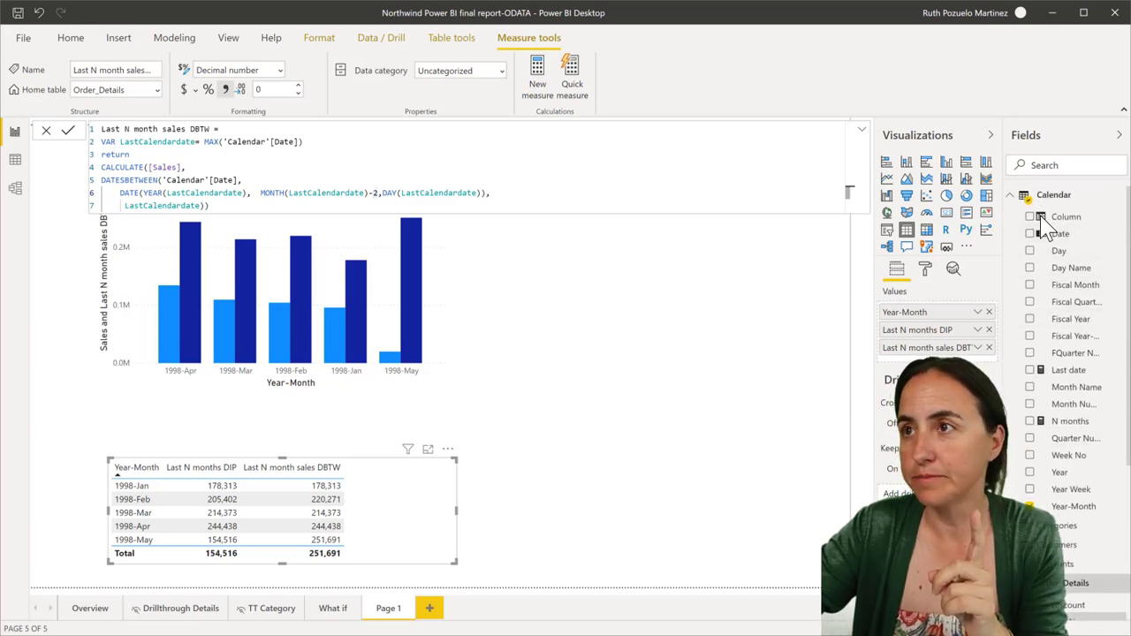
# Step: Add Date, Sales and the Last N DIP and DBTW measures to a daily table
pyautogui.click(71, 38)
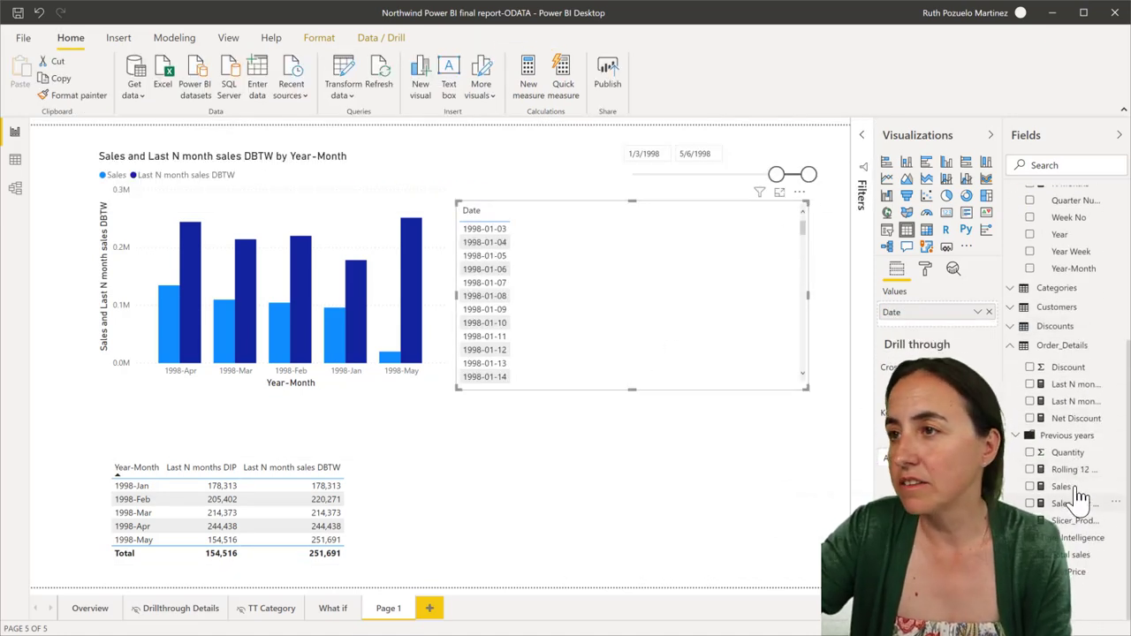
pyautogui.click(1033, 487)
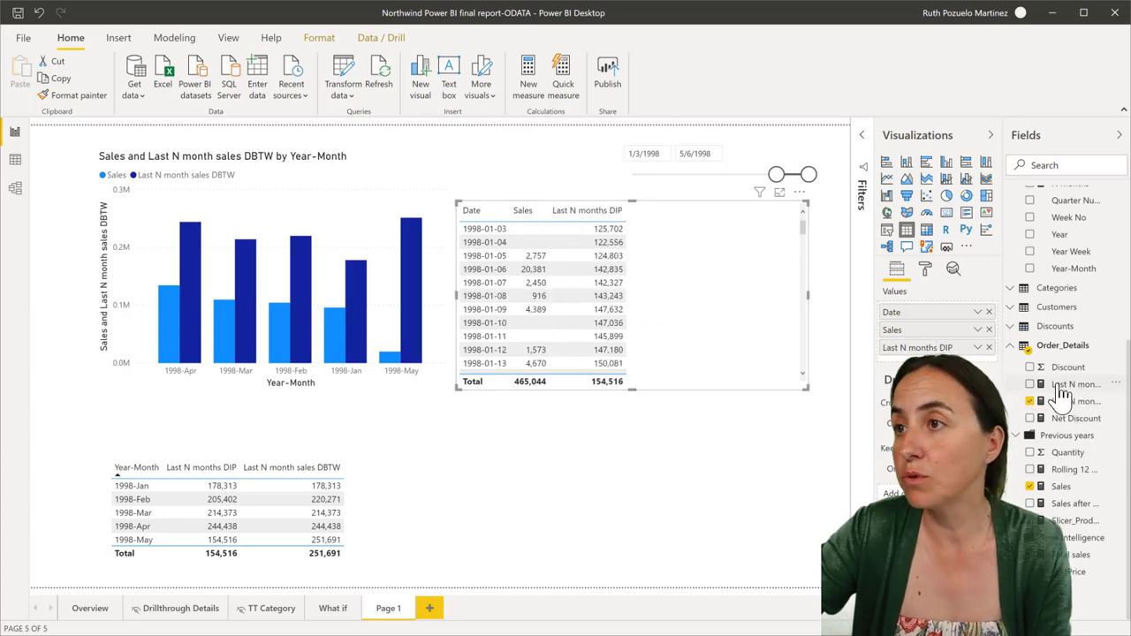
pyautogui.click(1031, 384)
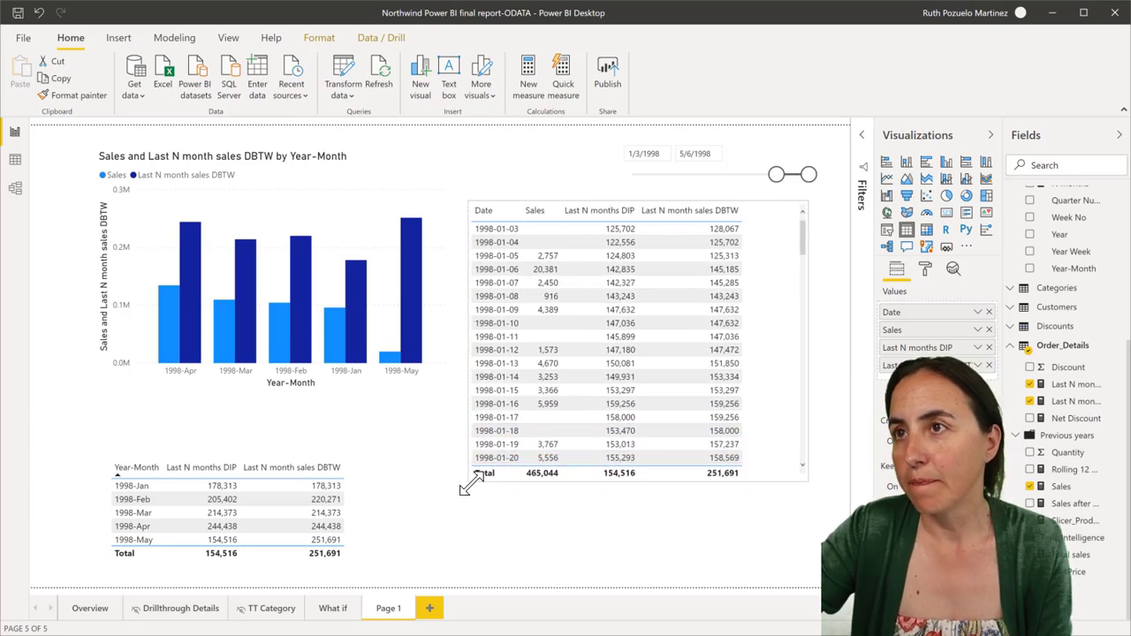
pyautogui.scroll(-3)
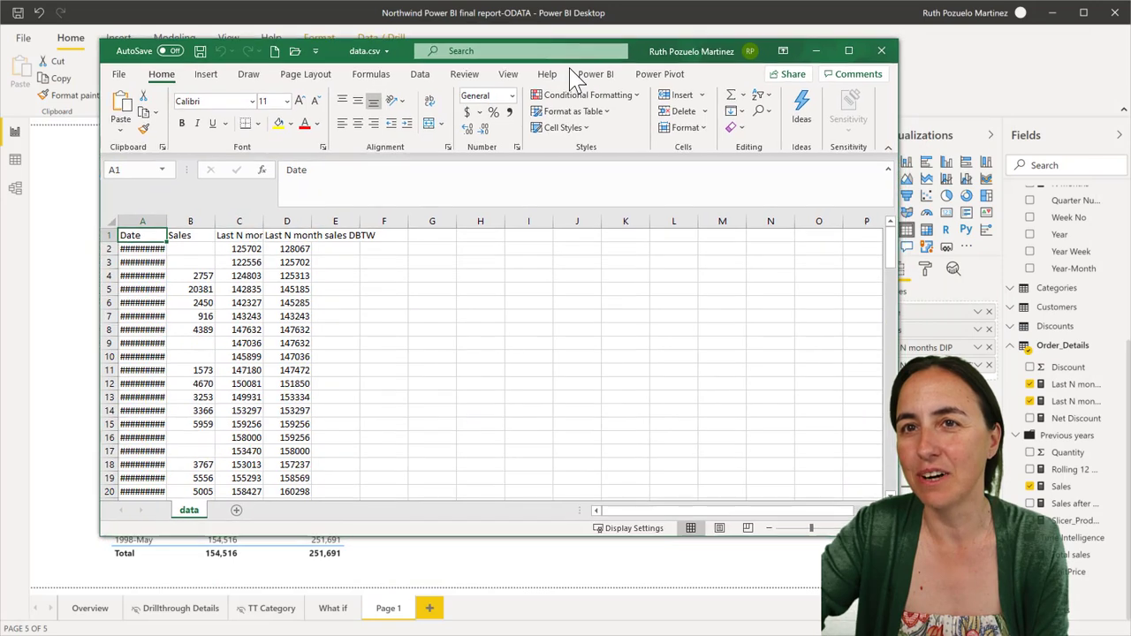
# Step: Select the last May 1998 sales cells B121:B125 and read their sum of 13992
pyautogui.click(143, 221)
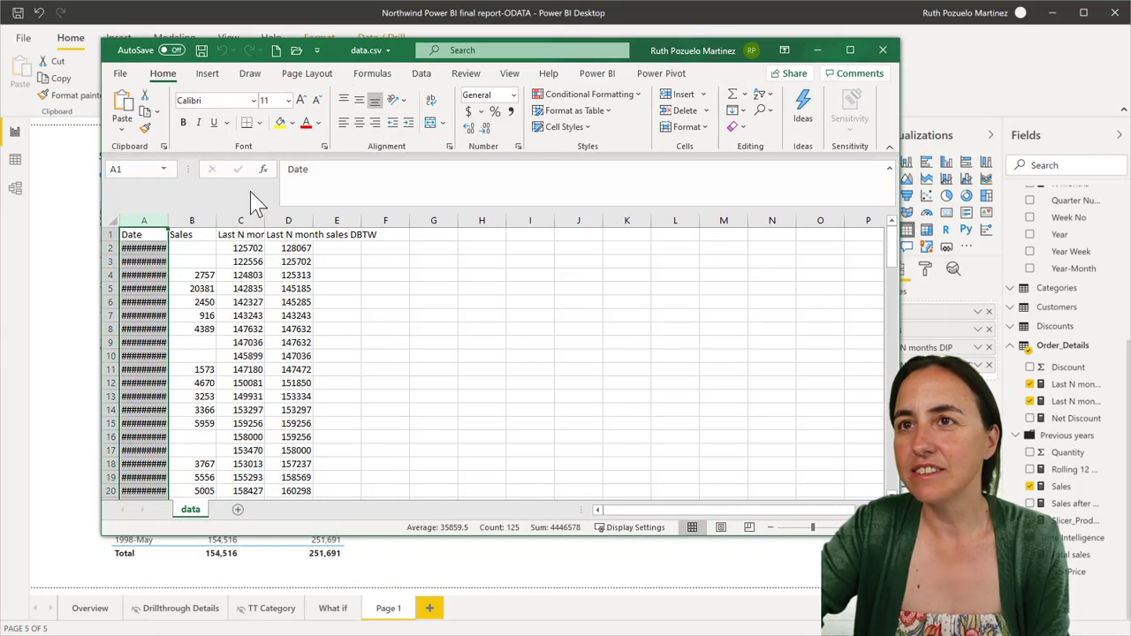
pyautogui.click(513, 95)
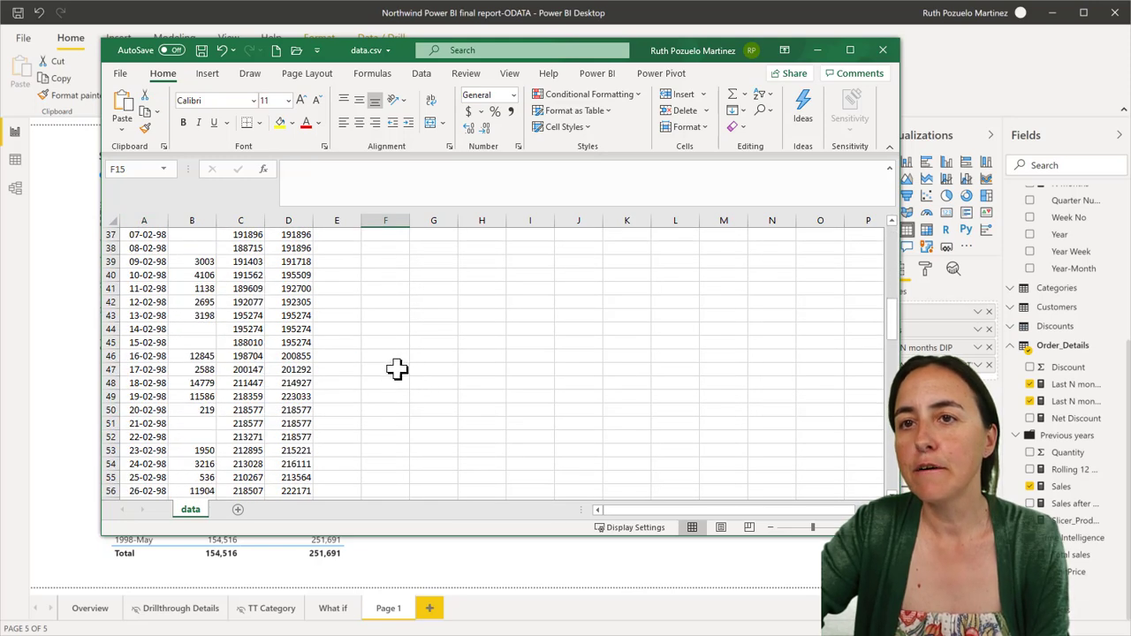
pyautogui.scroll(-3)
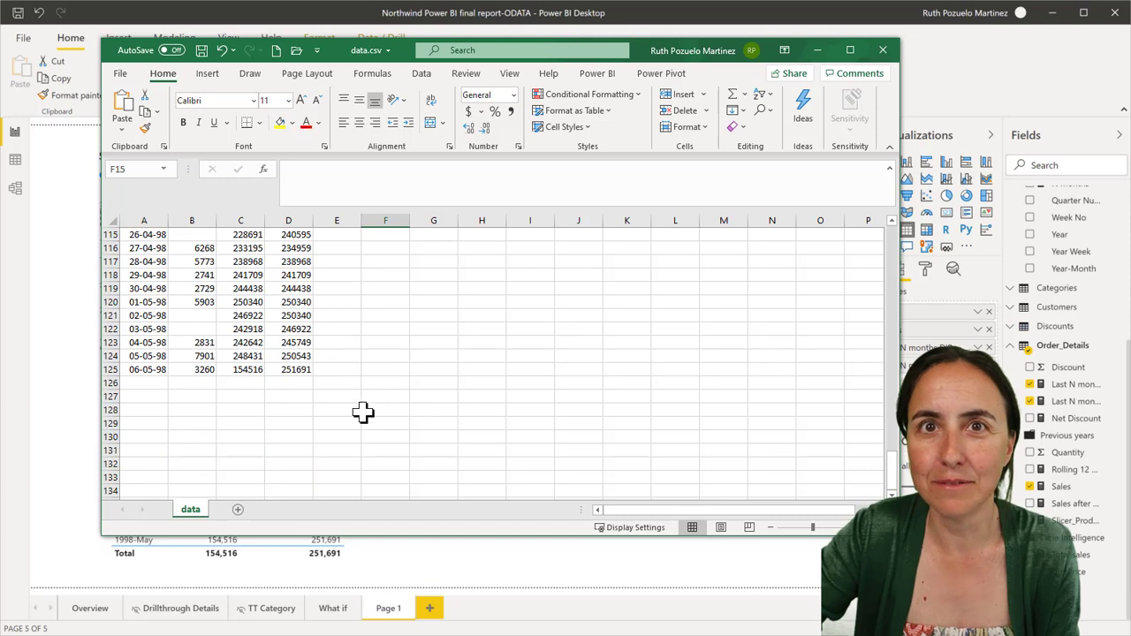
pyautogui.moveTo(254, 403)
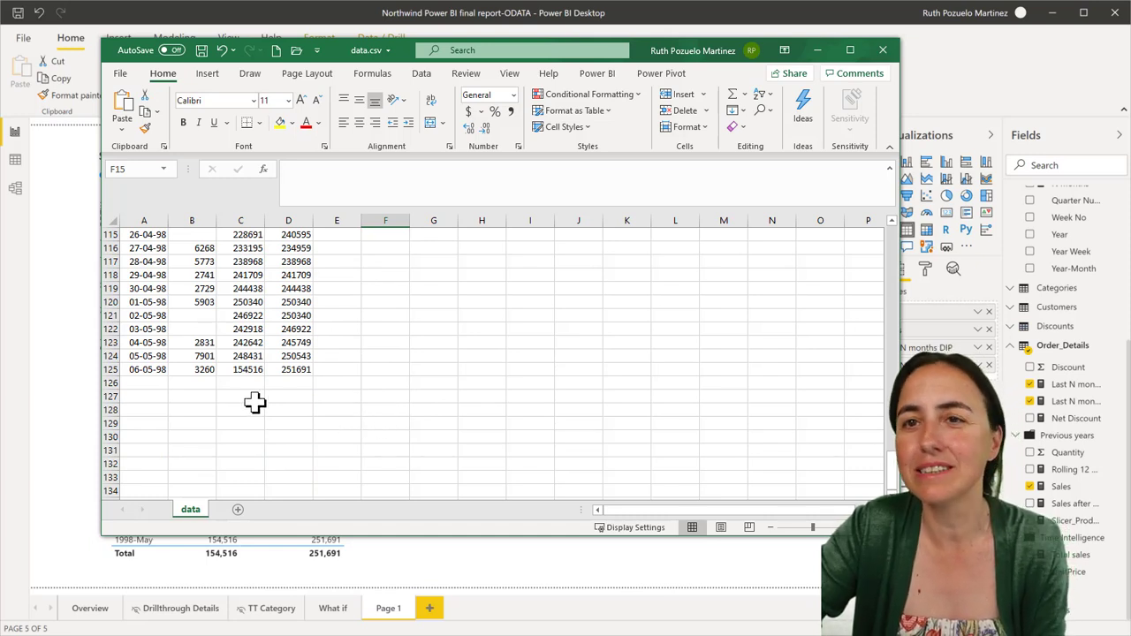
pyautogui.click(240, 369)
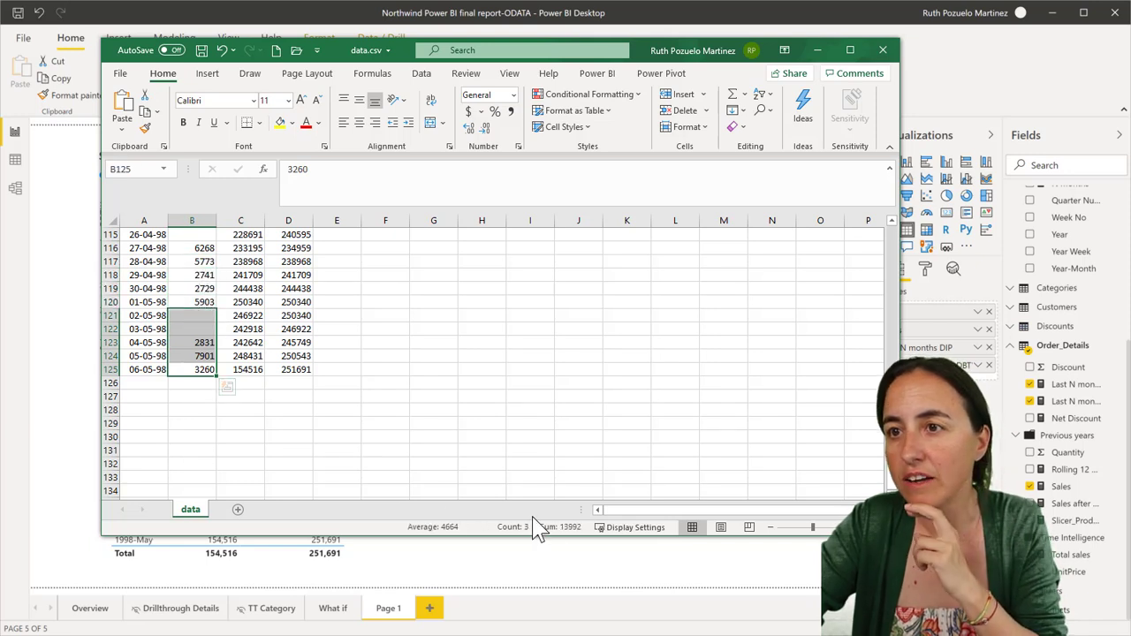
pyautogui.moveTo(559, 527)
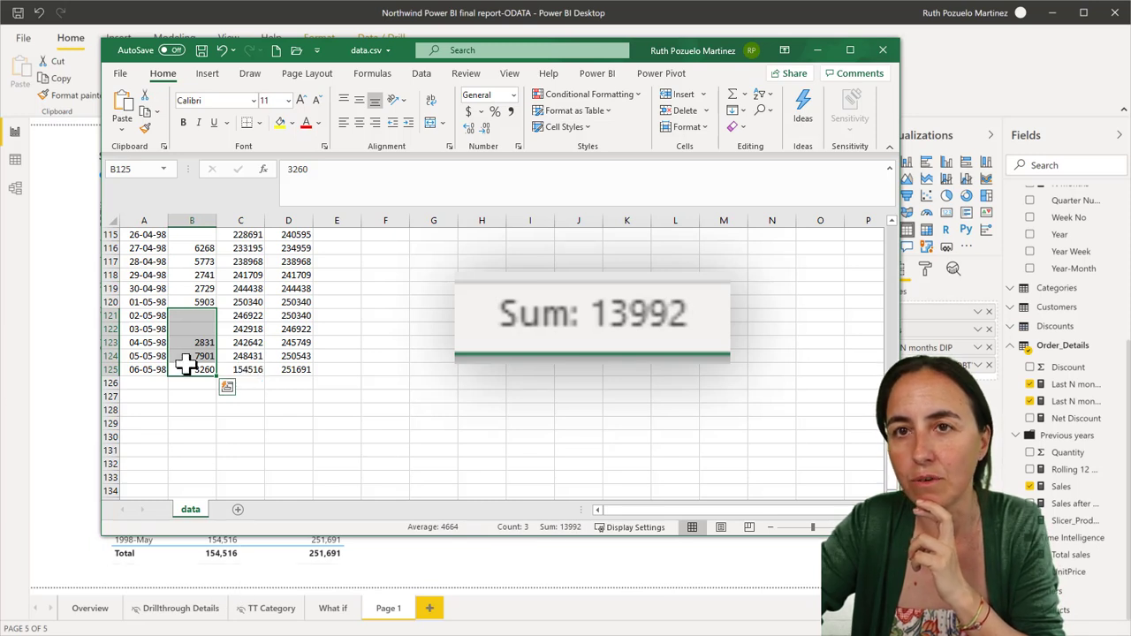
pyautogui.click(191, 369)
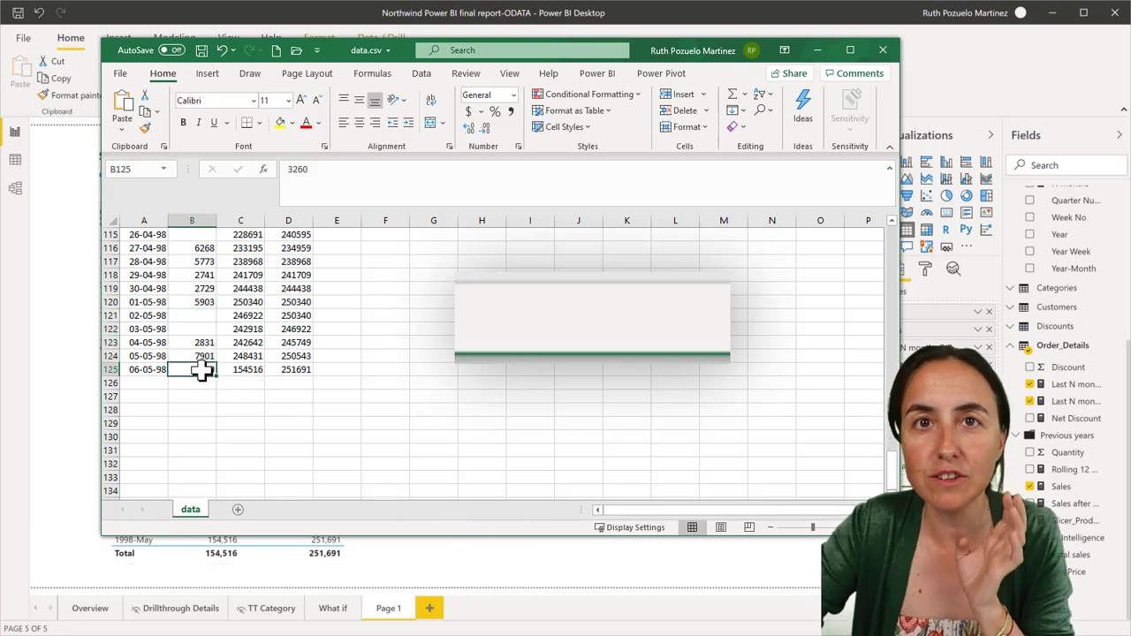
# Step: Select Sales from 01-04-98 to the last row and read the sum 154519
pyautogui.moveTo(191, 302); pyautogui.dragTo(190, 370)
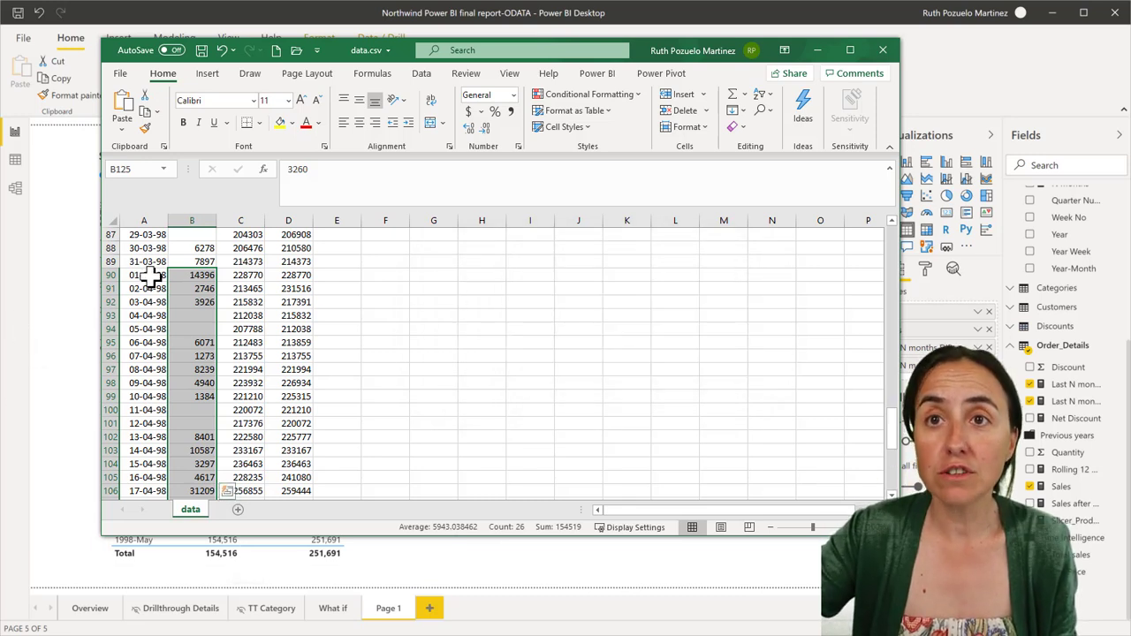
pyautogui.click(145, 276)
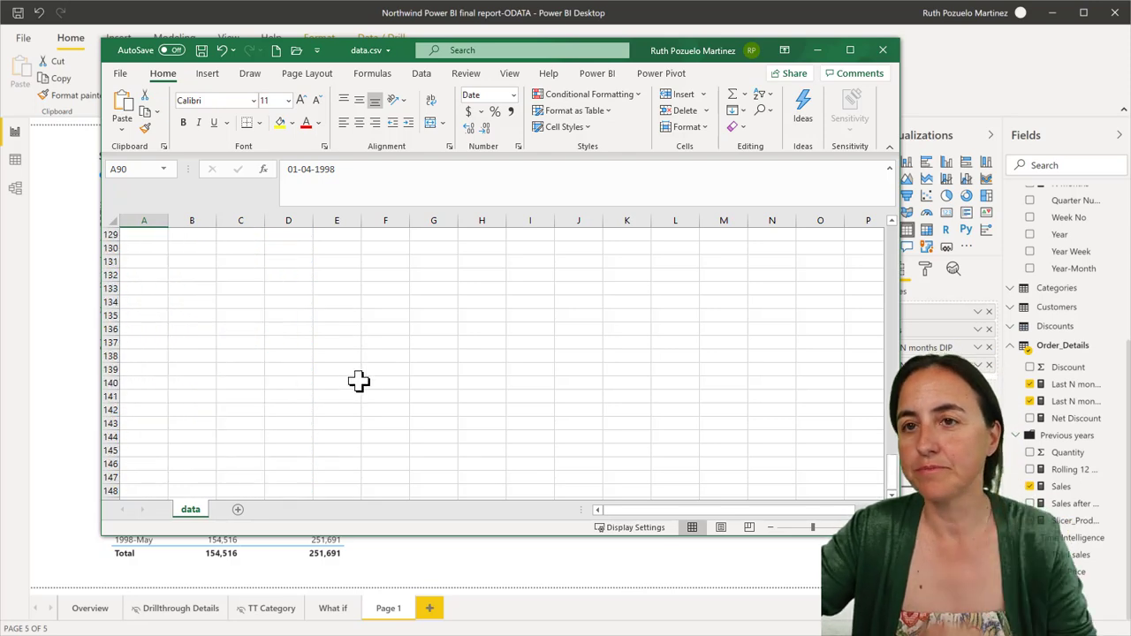
pyautogui.scroll(3)
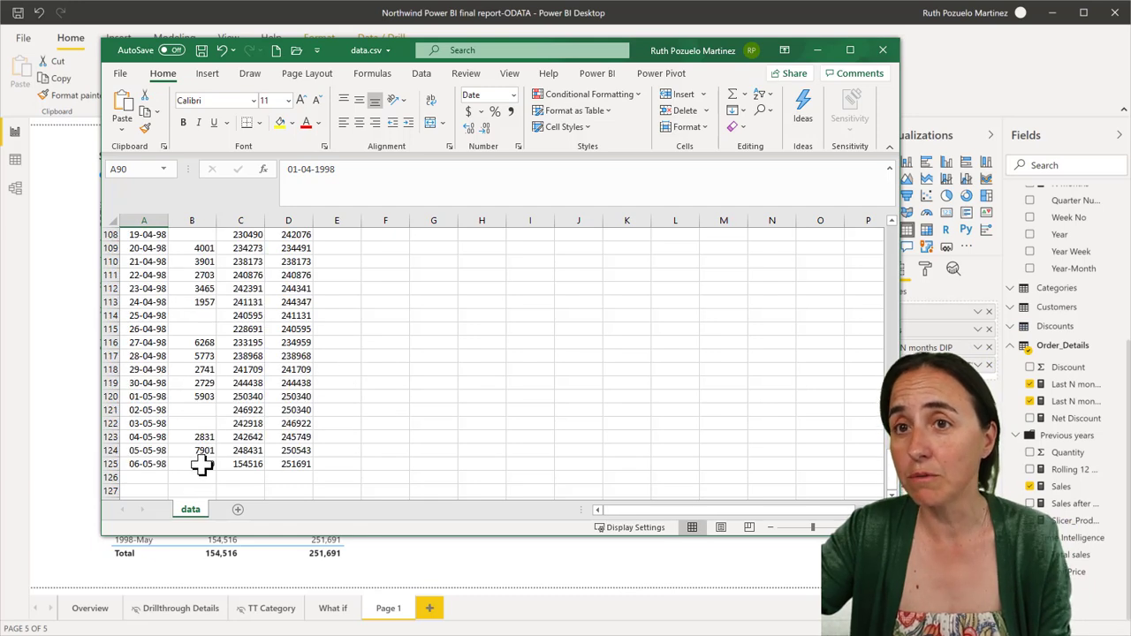
pyautogui.click(190, 463)
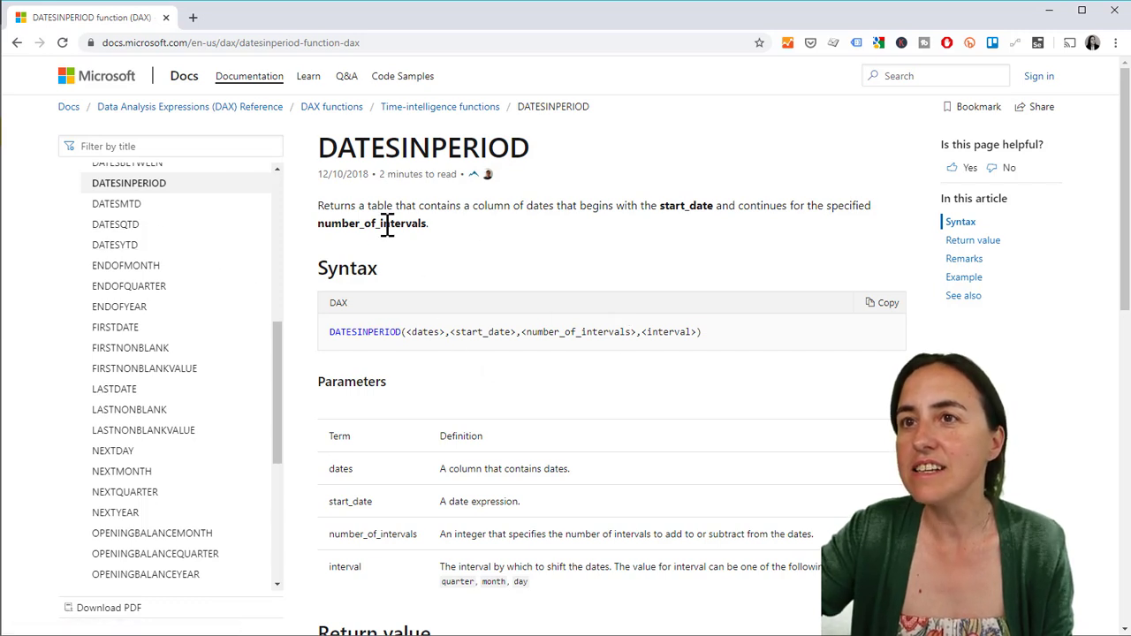
# Step: Highlight number_of_intervals in the DATESINPERIOD syntax and return toward the N months measure
pyautogui.doubleClick(580, 332)
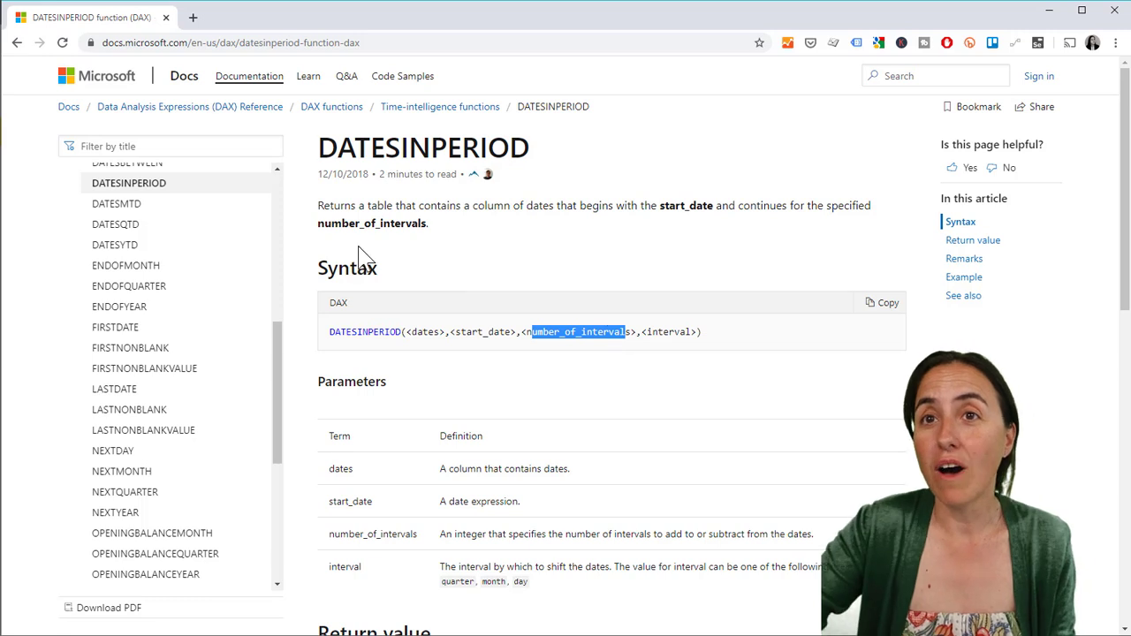
pyautogui.click(127, 182)
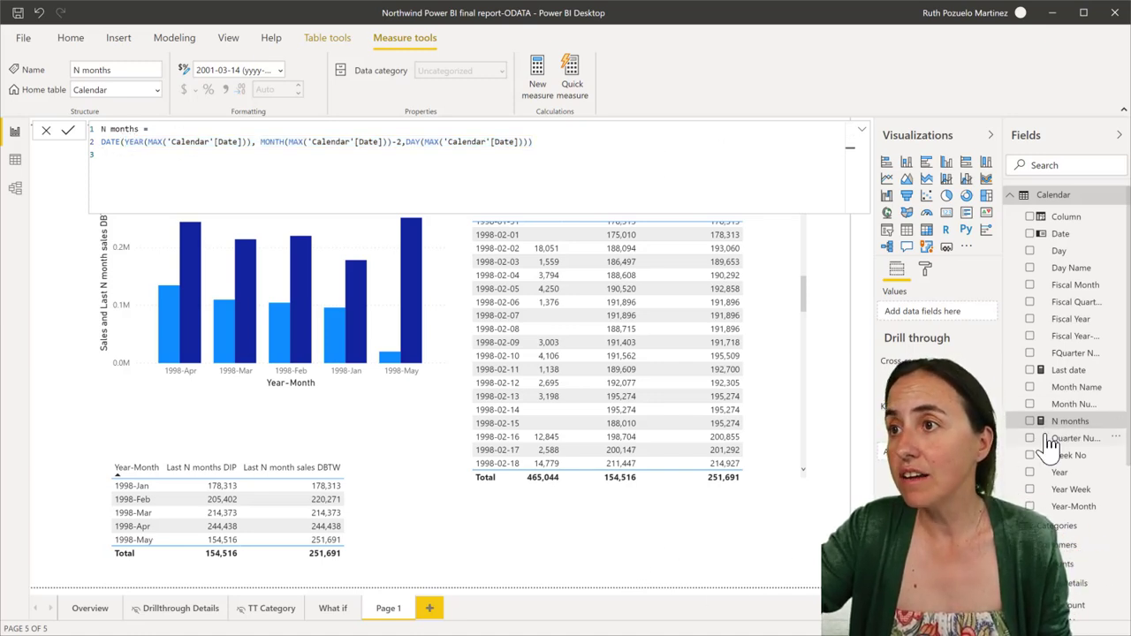
# Step: Review the N months DATE formula and return to the report canvas
pyautogui.click(70, 37)
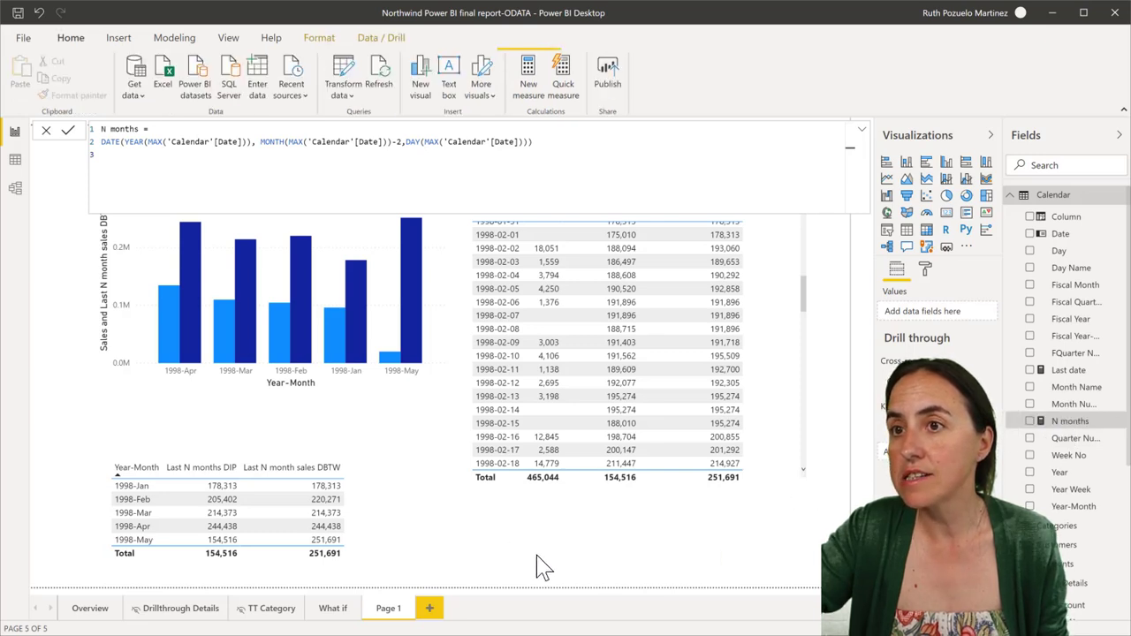